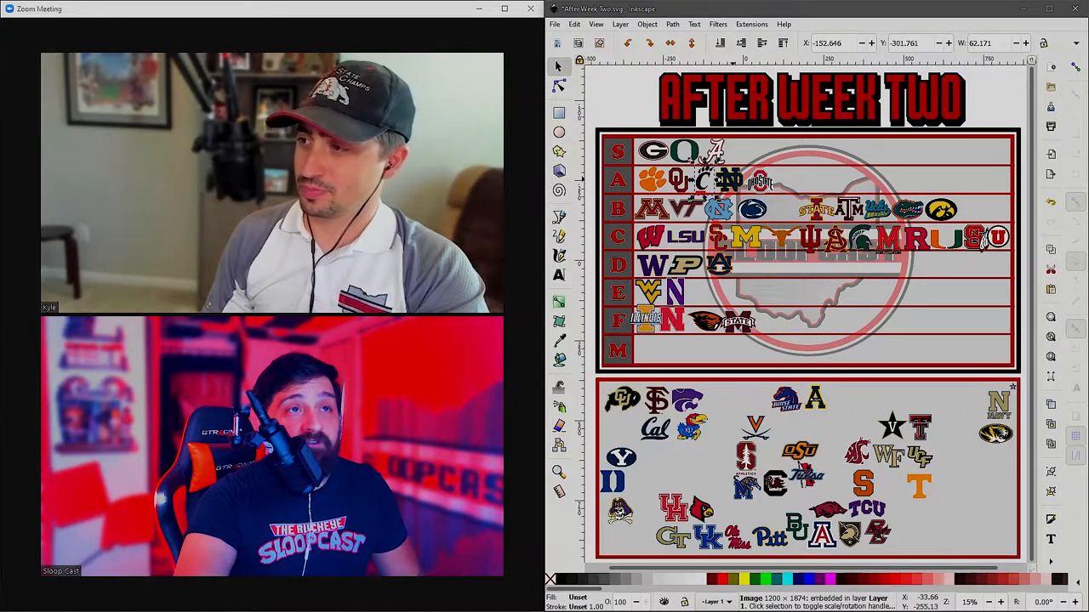
- Move Notre Dame's logo down into tier B and Iowa's logo up into tier A
click(808, 251)
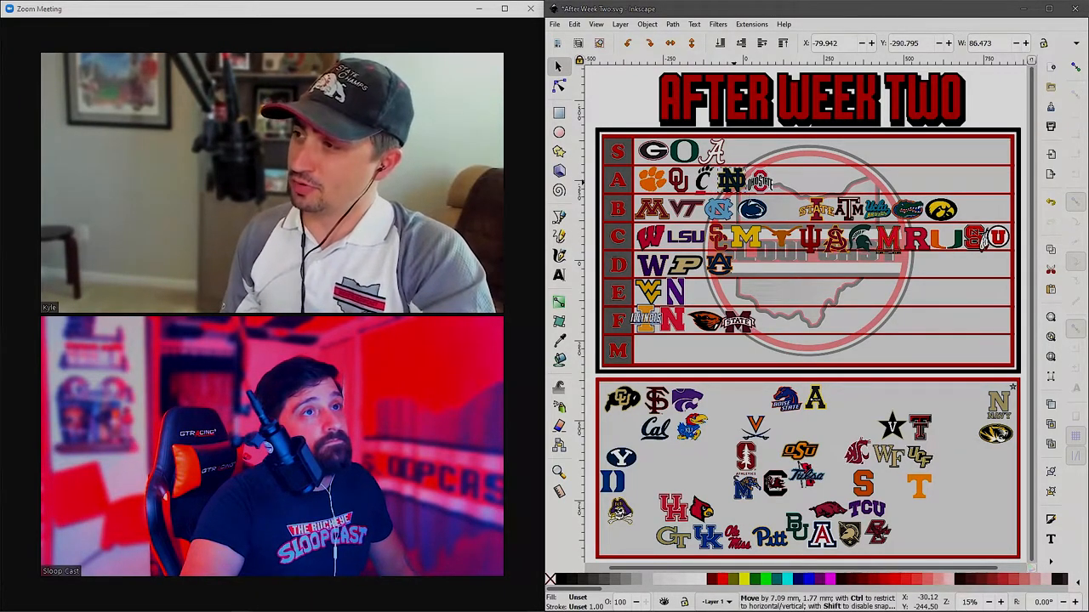
drag(759, 180, 781, 209)
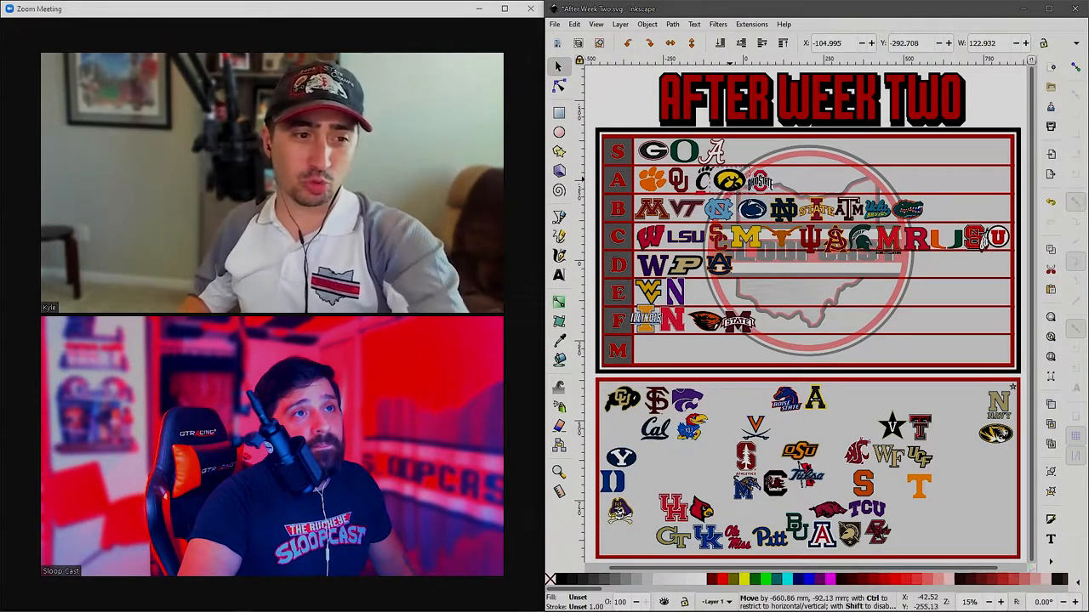
click(727, 181)
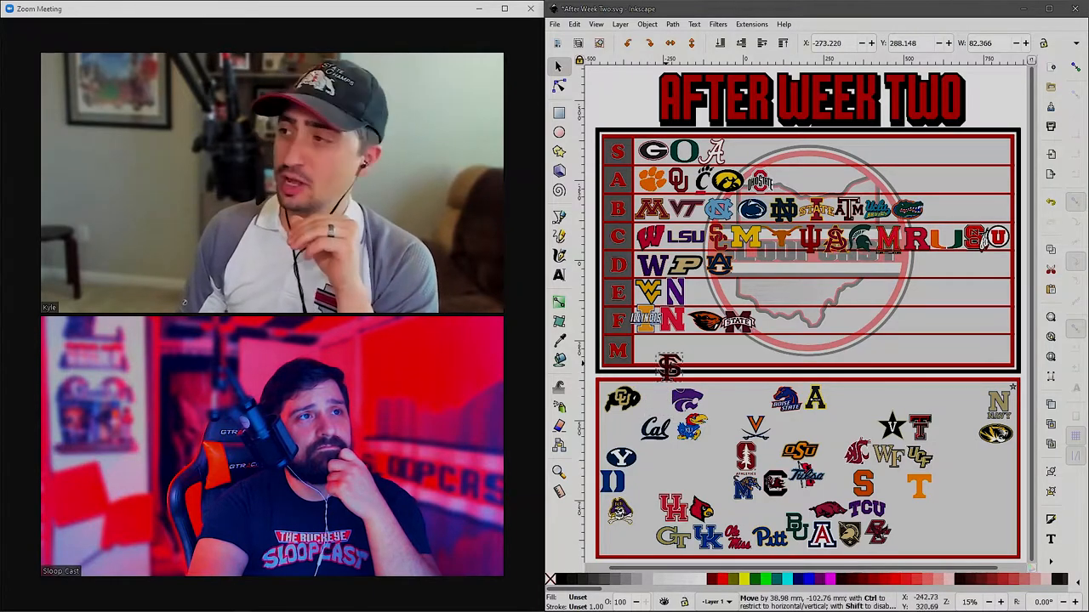
- Drag the Florida State logo from the unranked pool into the F tier
drag(668, 368, 770, 323)
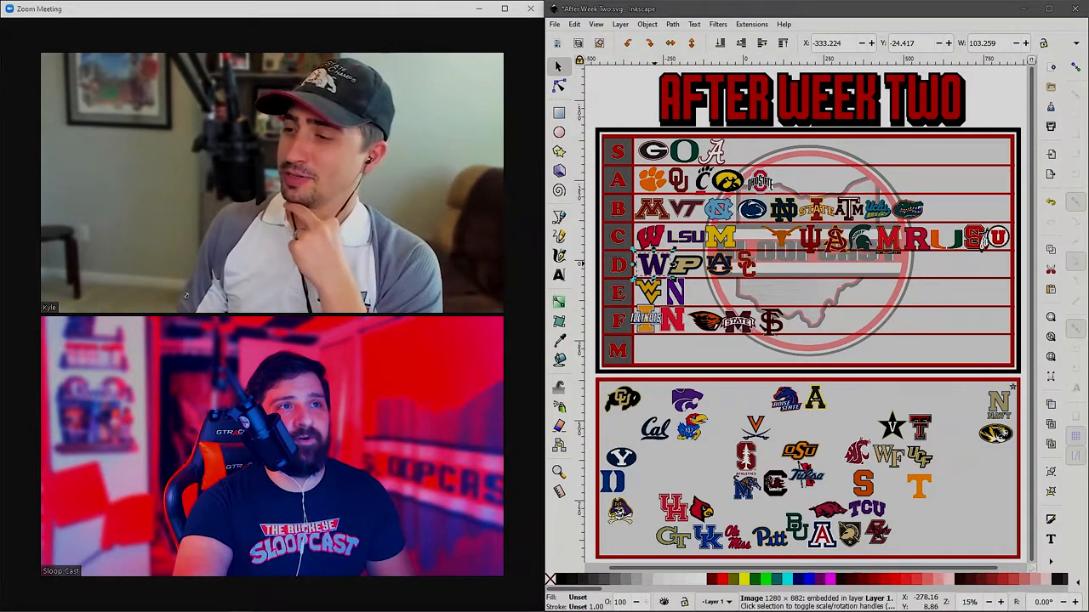
- Move Washington's logo from tier D to the end of tier F
drag(650, 264, 791, 322)
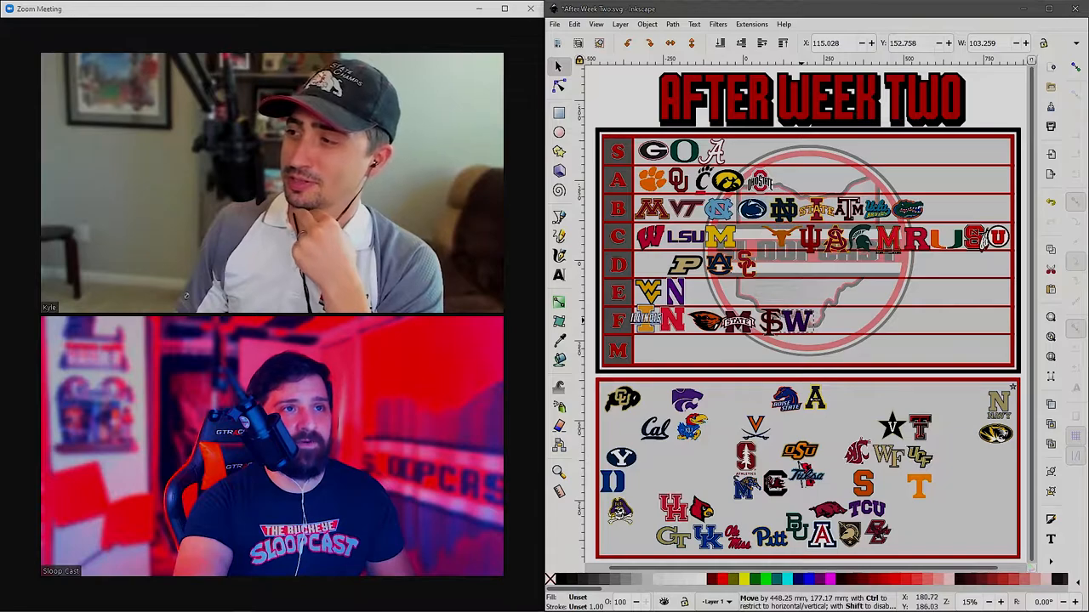
click(796, 332)
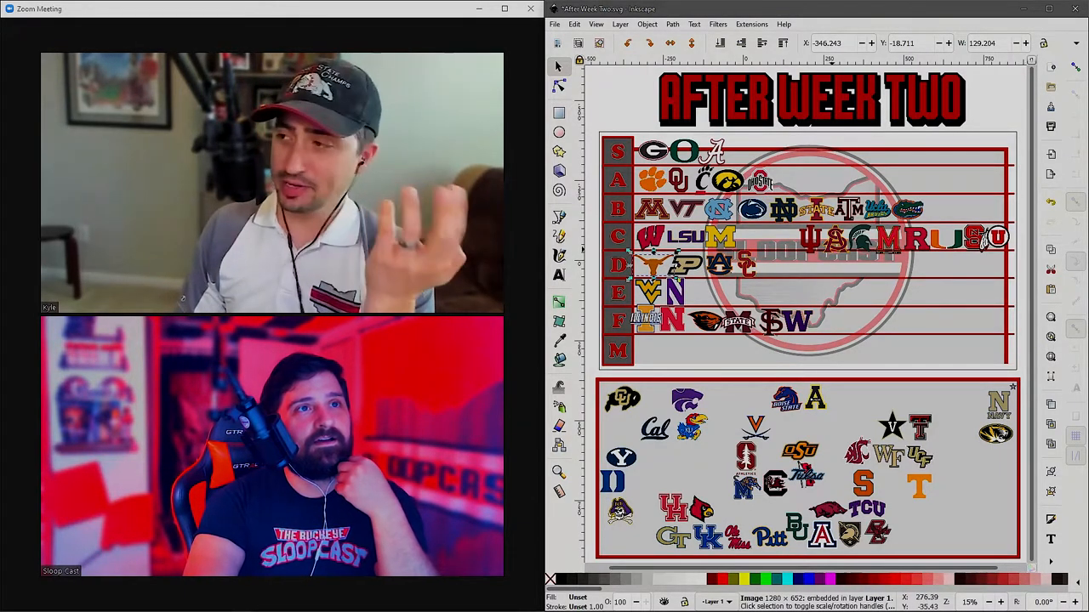
- Select the tier grid background and realign it behind the logos
click(808, 251)
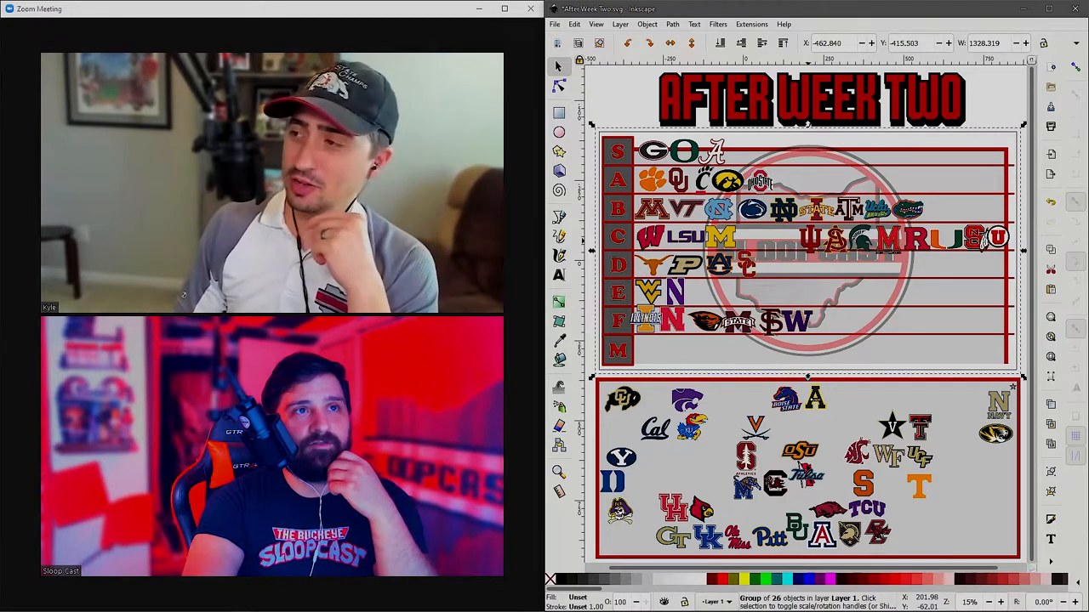
click(808, 249)
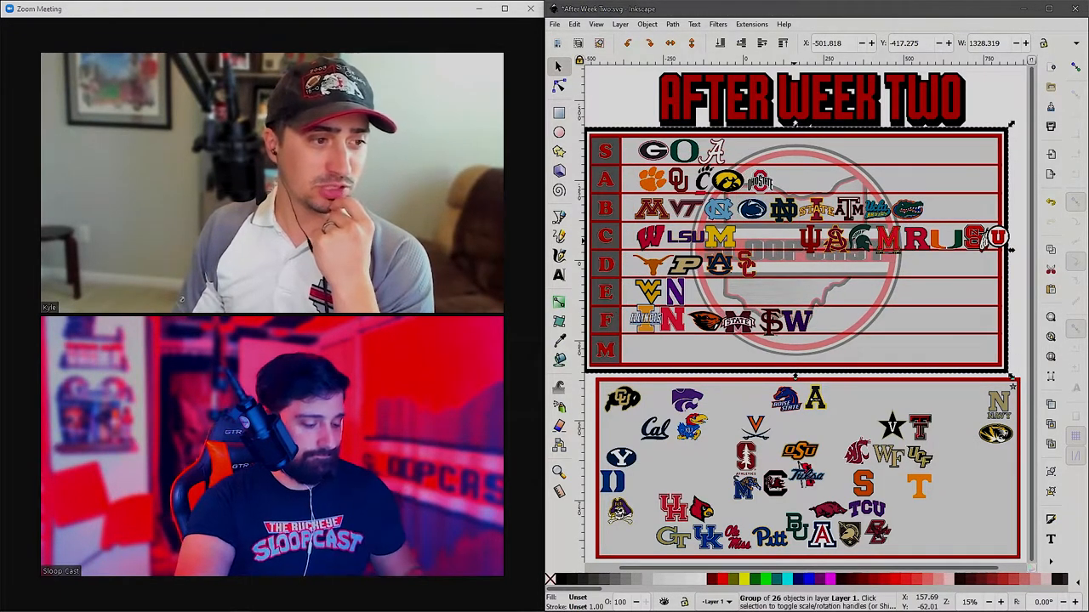
click(808, 251)
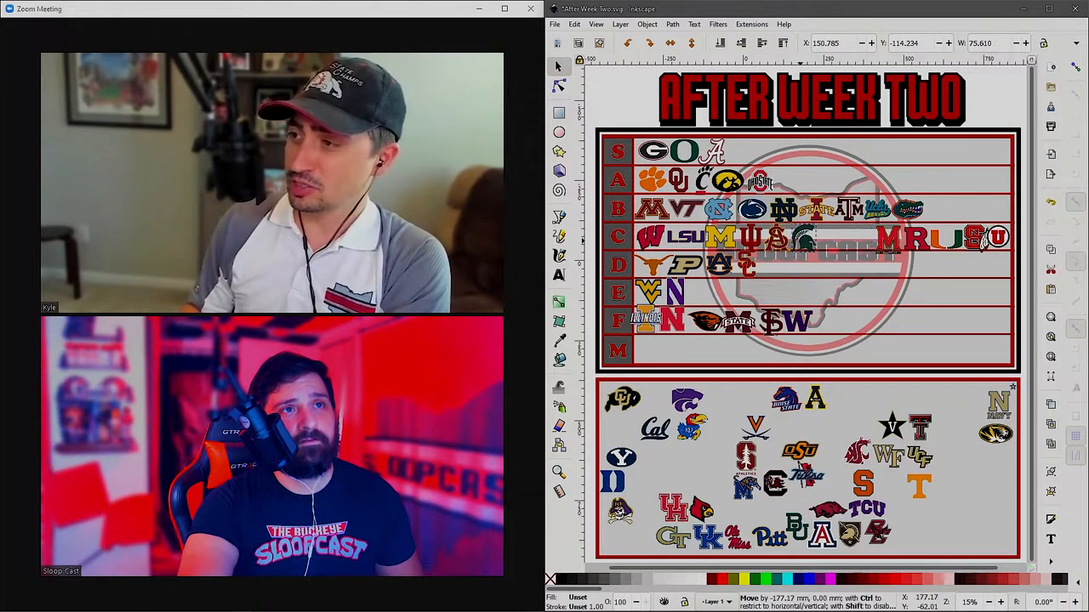
click(791, 238)
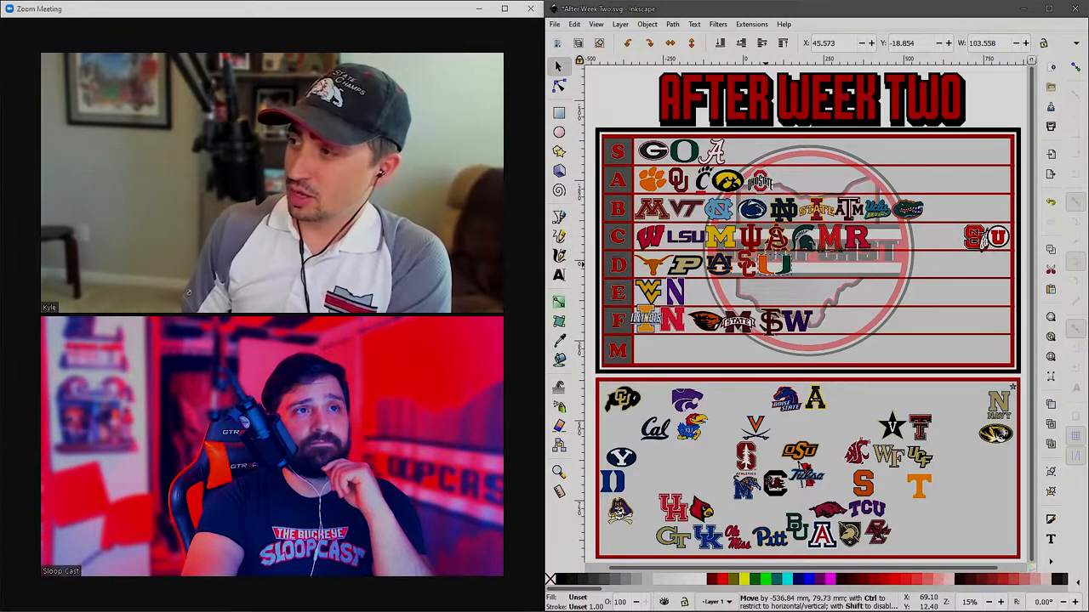
click(773, 263)
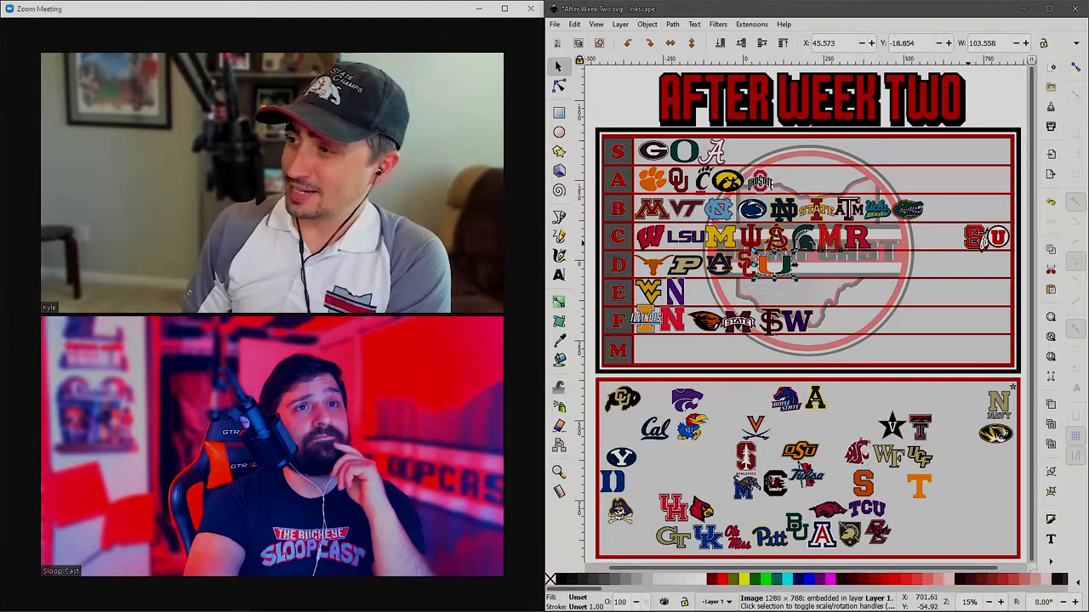
- Move the Syracuse and Utah logos from the chart's edge into row D after Miami
click(983, 237)
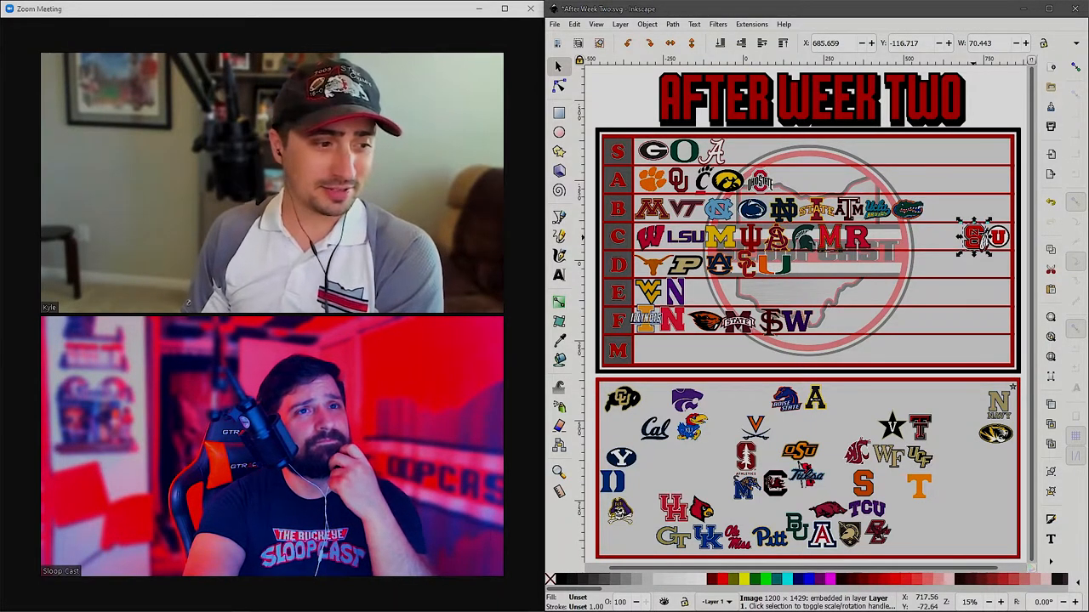
drag(979, 238, 995, 238)
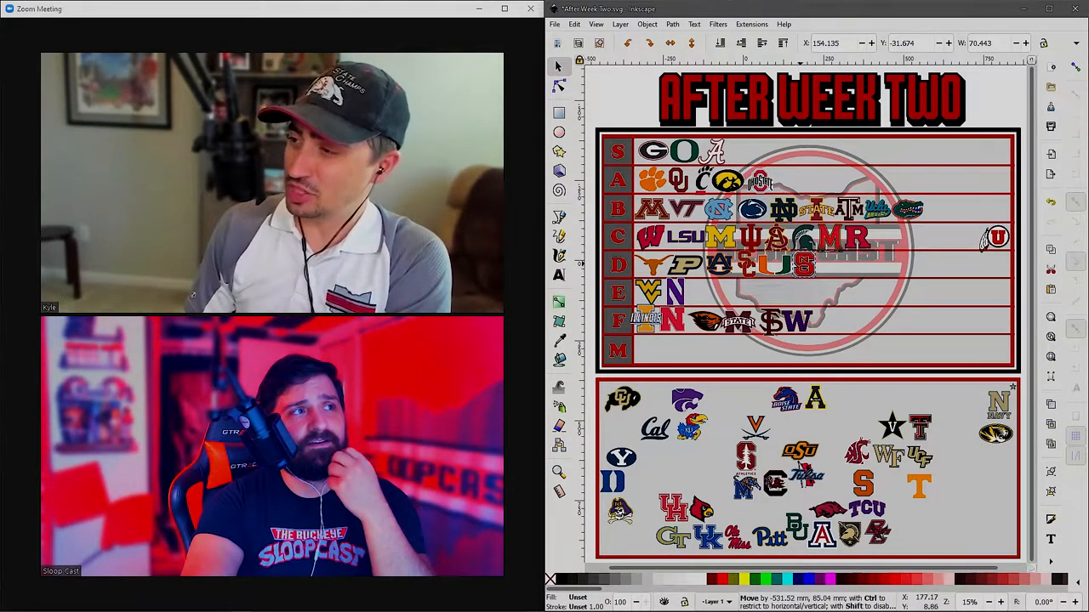
click(804, 263)
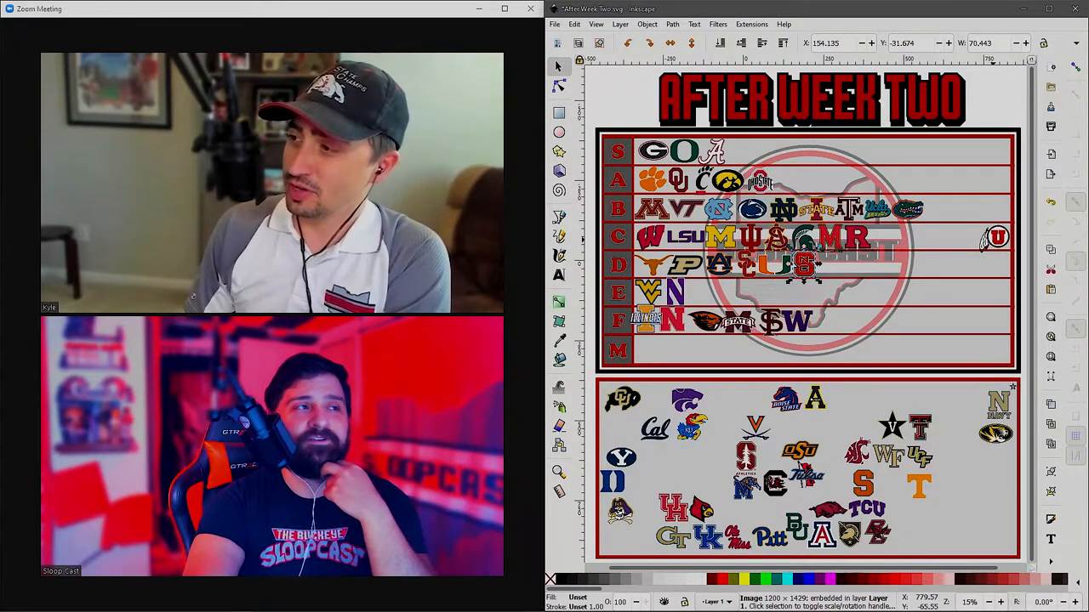
click(995, 236)
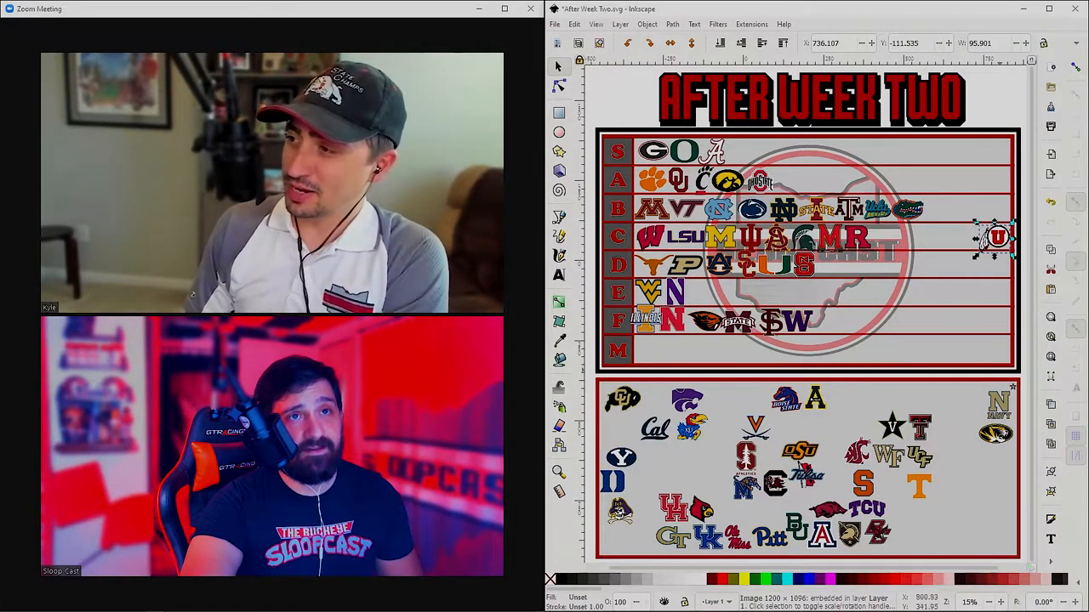
drag(996, 238, 846, 266)
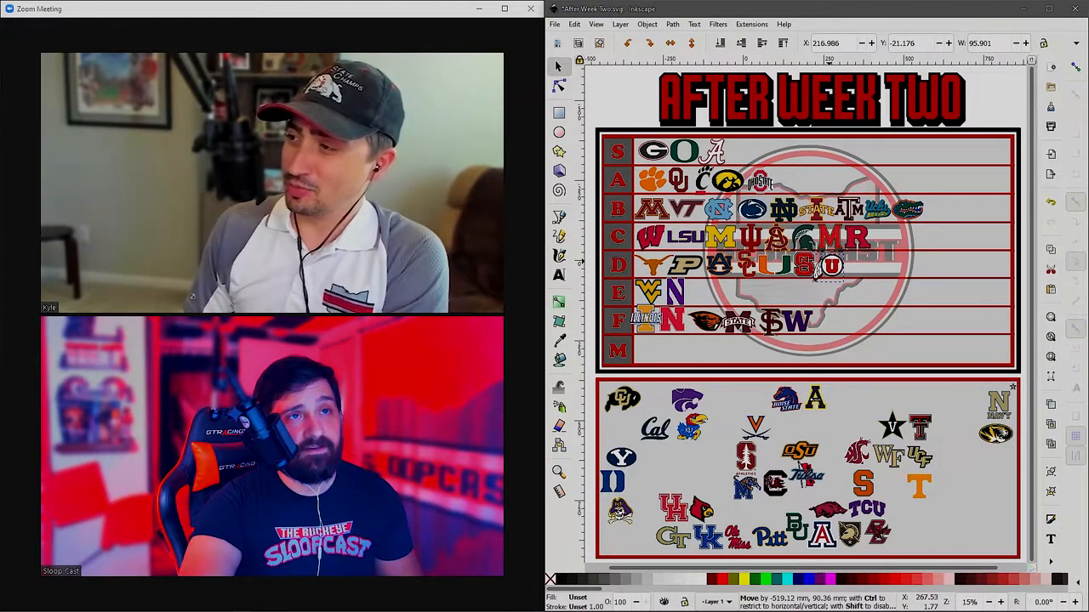
click(825, 264)
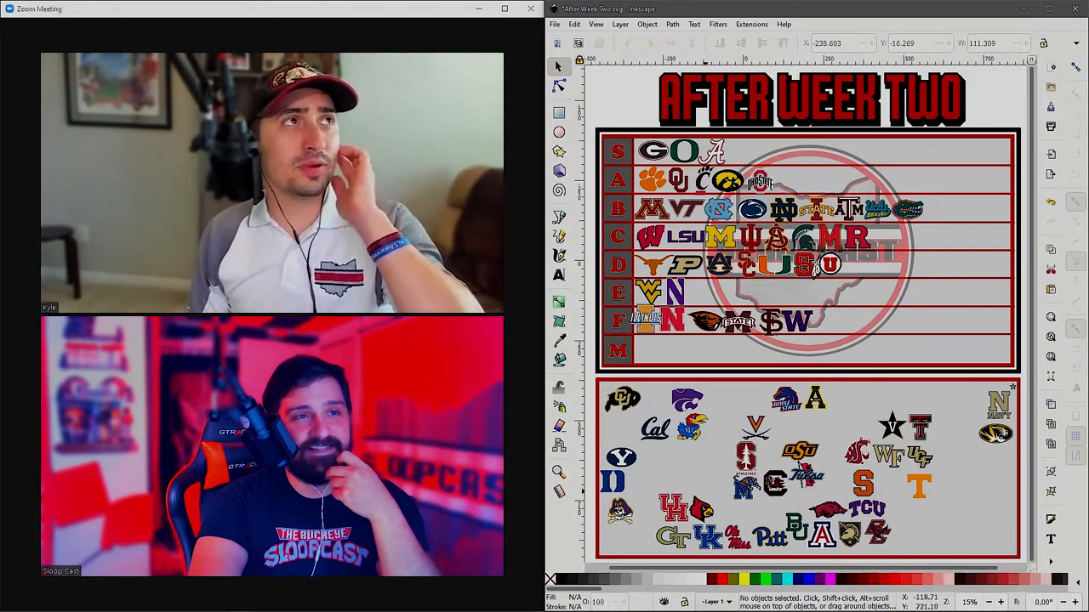
click(732, 321)
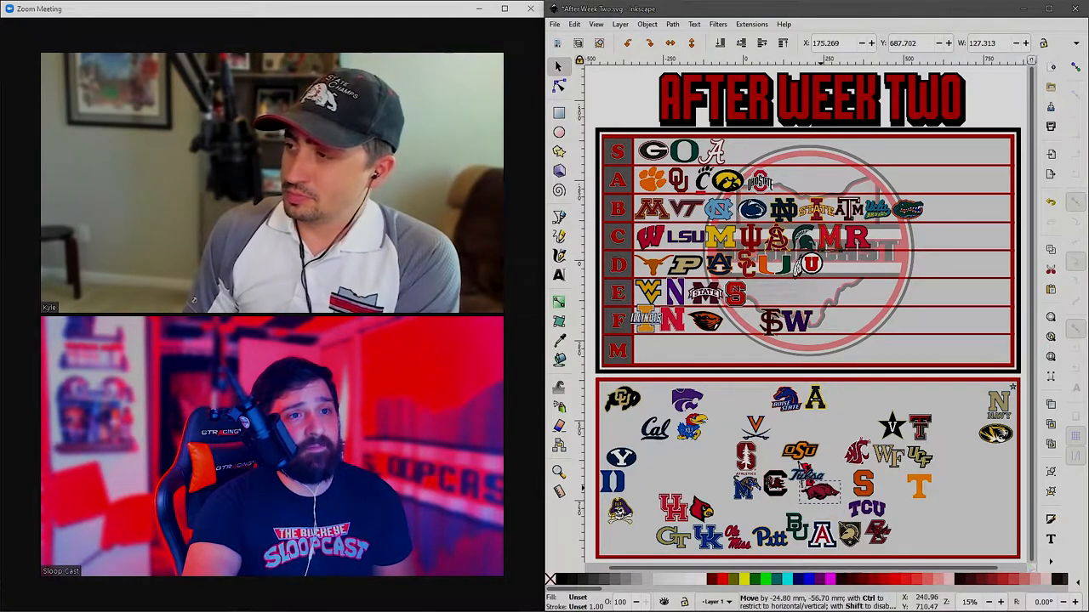
- Drag the Arkansas logo out of the pool to the end of the C tier row
drag(817, 493, 816, 460)
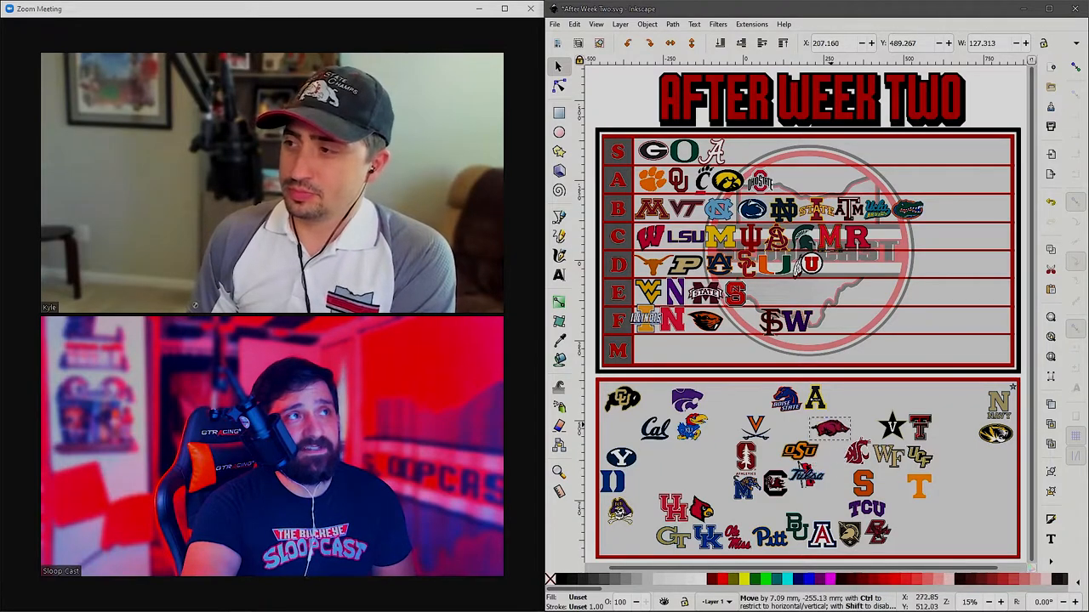
drag(829, 428, 829, 264)
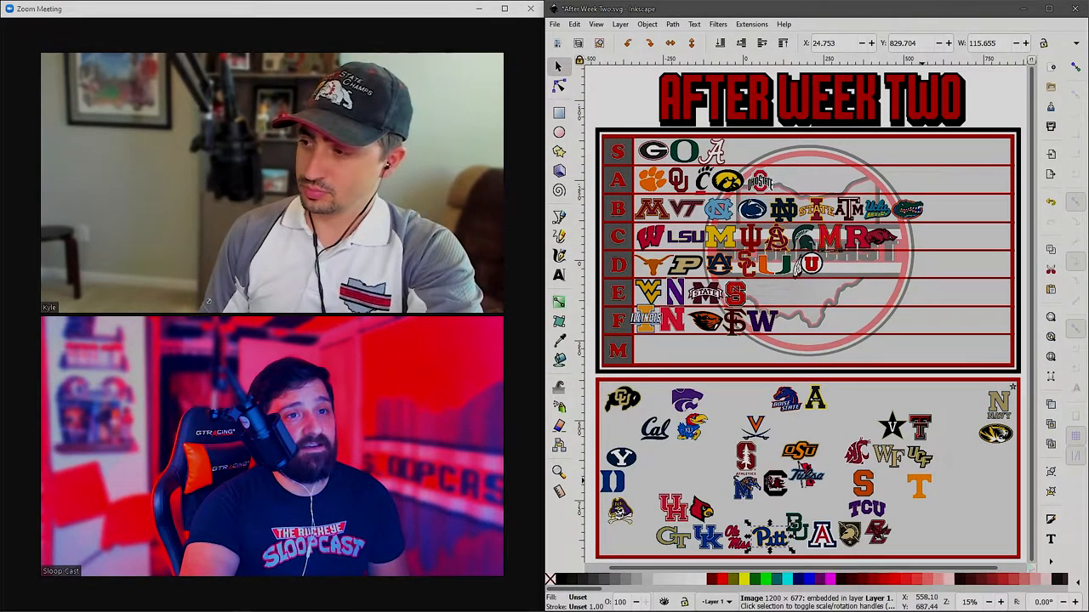
- Drag the Pitt logo out of the bottom unranked pool
drag(914, 476, 804, 357)
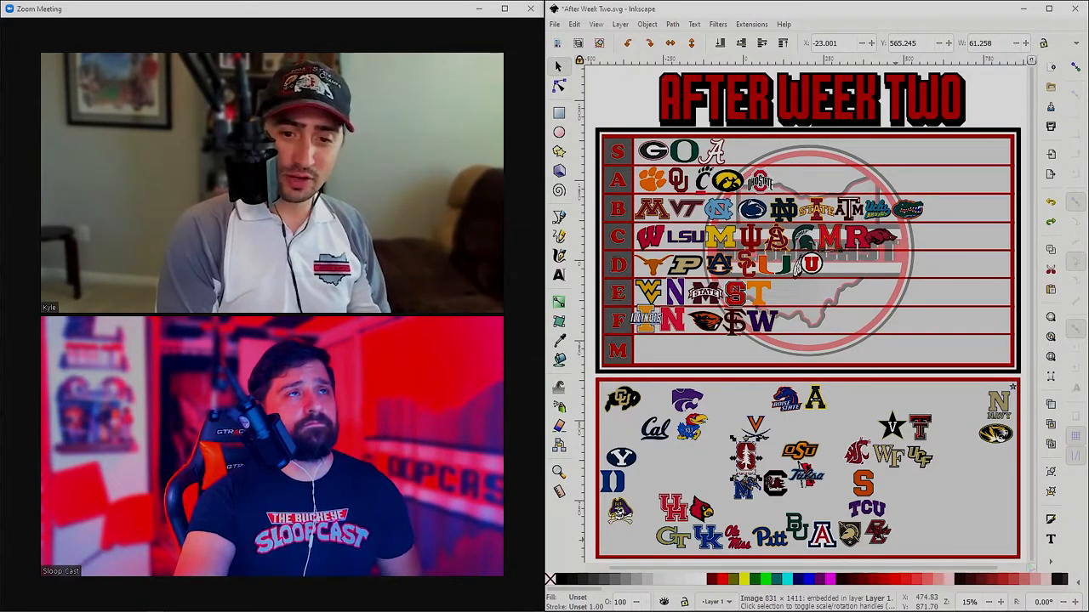
- Open the File menu
click(553, 24)
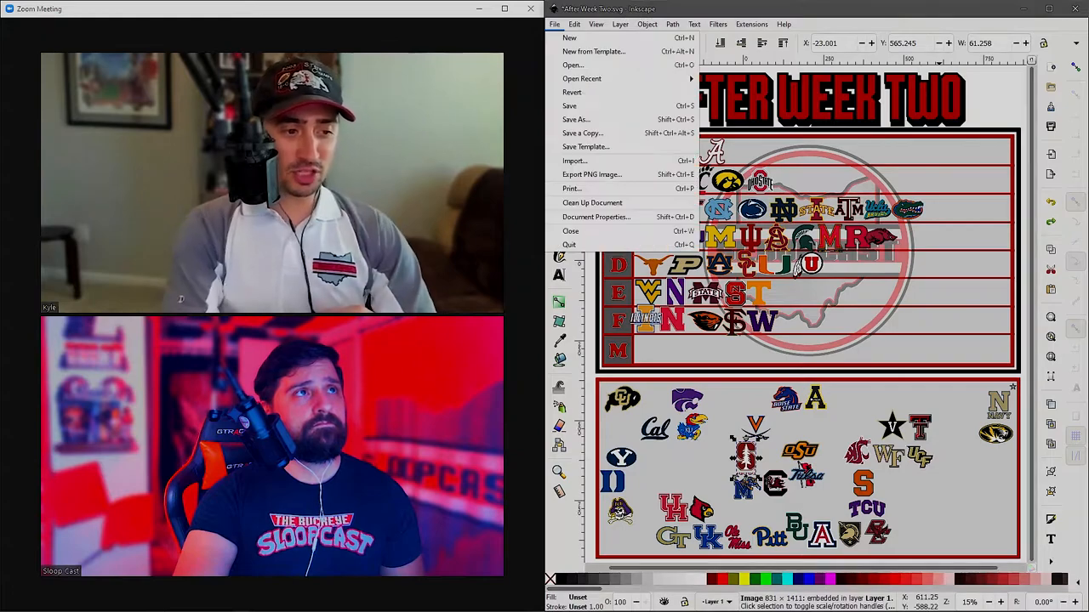
mouse_move(574, 160)
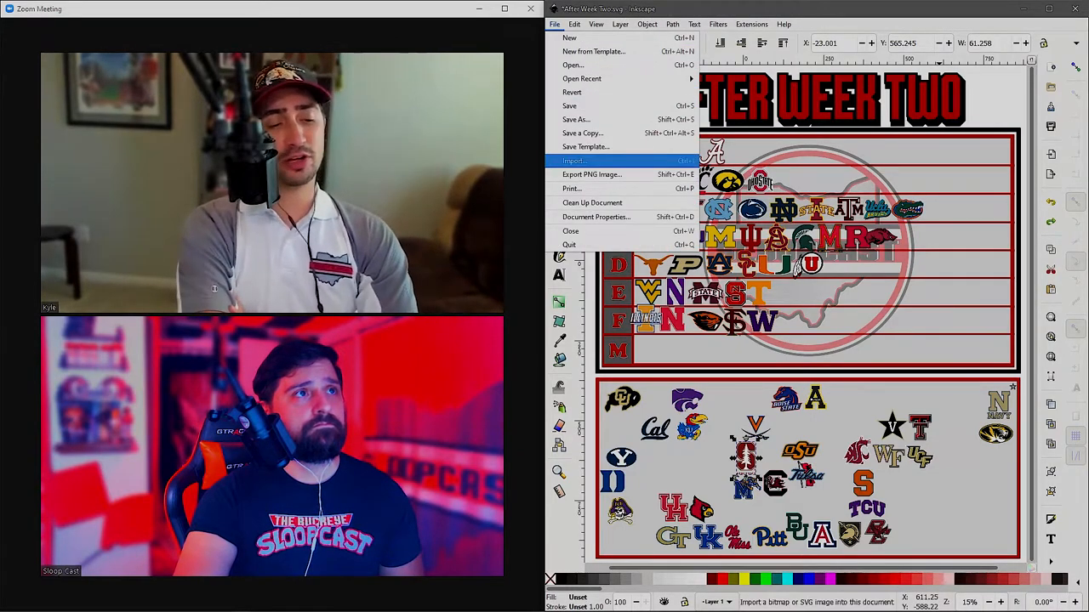
- Start File > Import, open the Other folder and pick a logo file
click(573, 161)
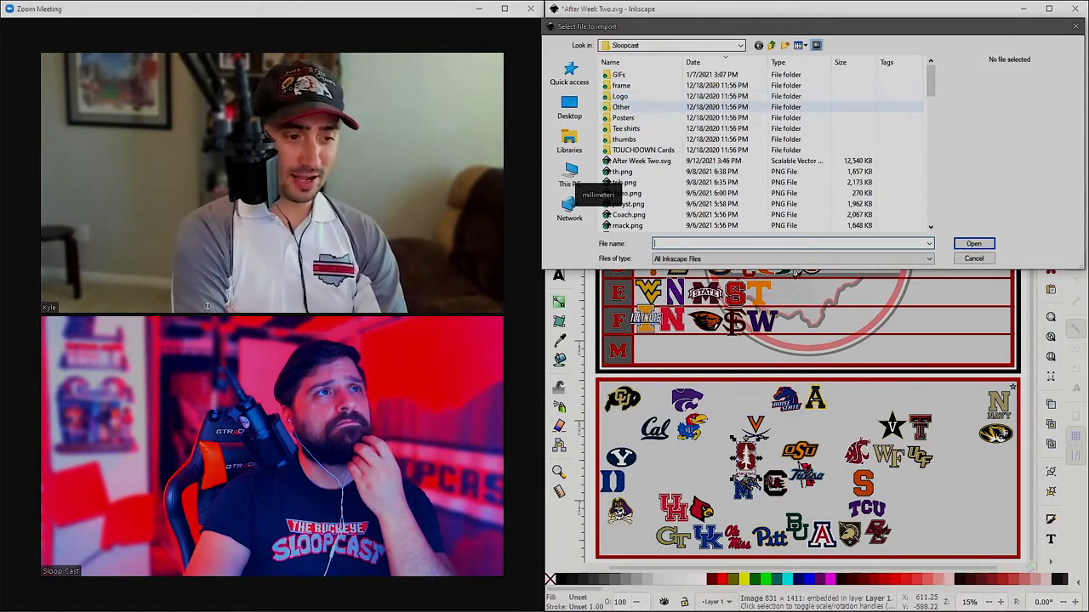
double_click(621, 107)
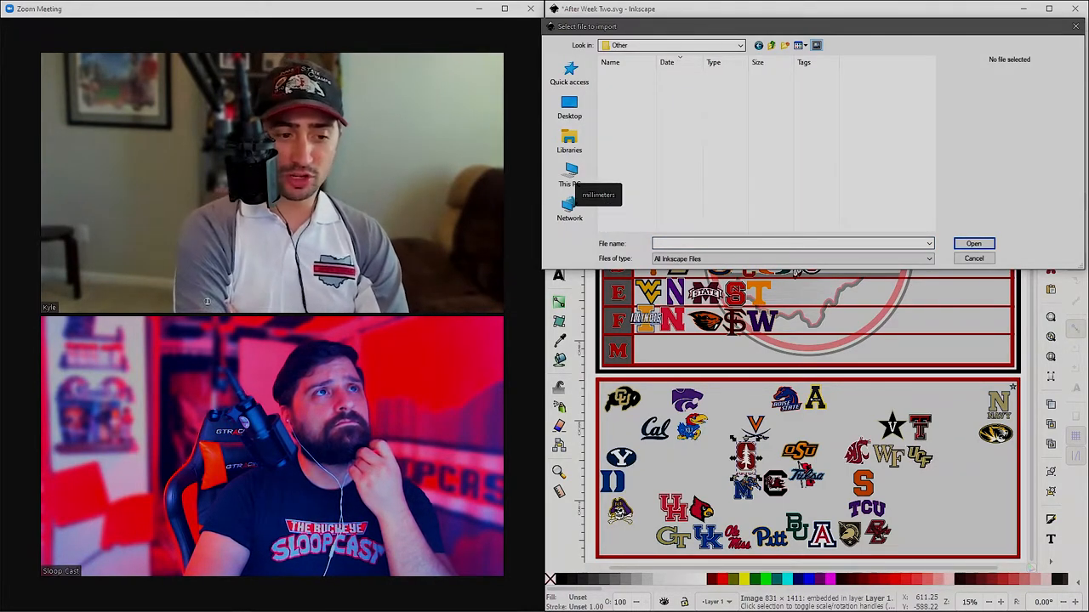
click(973, 258)
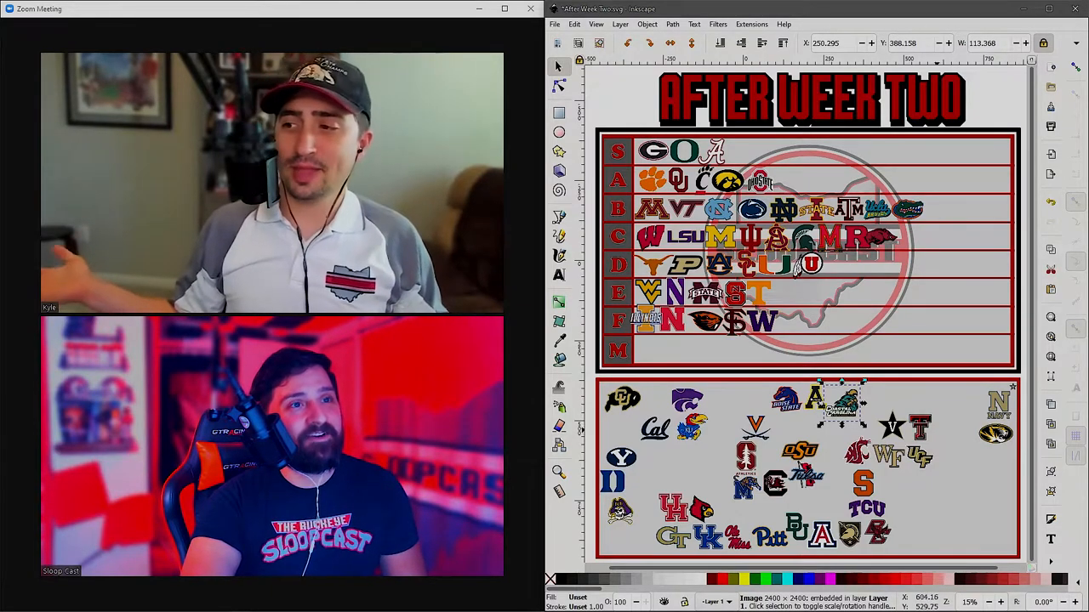
- Select the newly imported teal team logo in the unranked pool
click(806, 468)
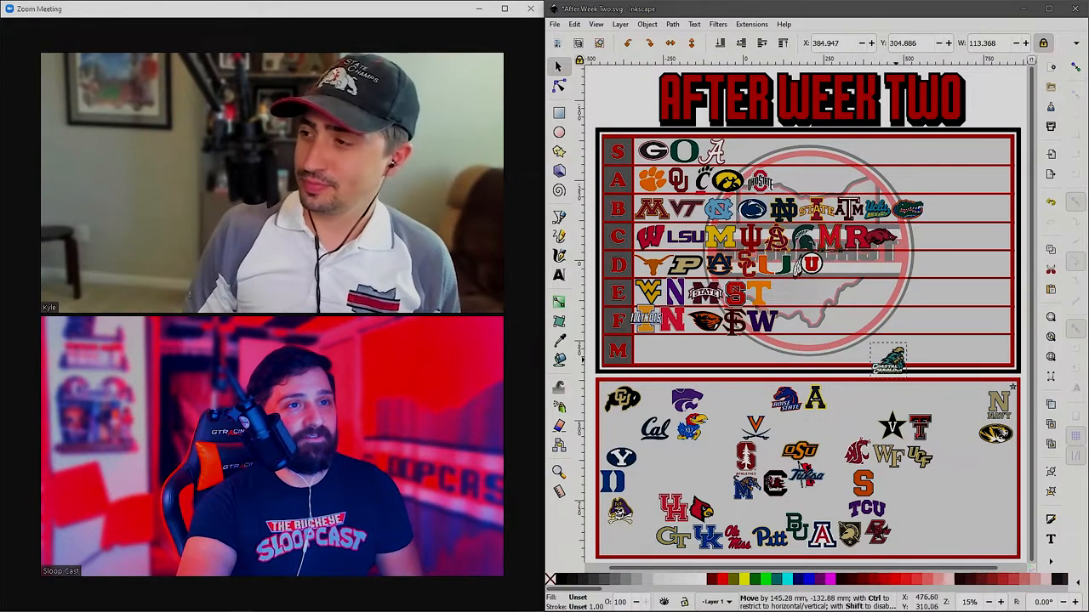
- Move the Coastal Carolina logo up to the end of tier C, beside Arkansas
drag(889, 362, 889, 238)
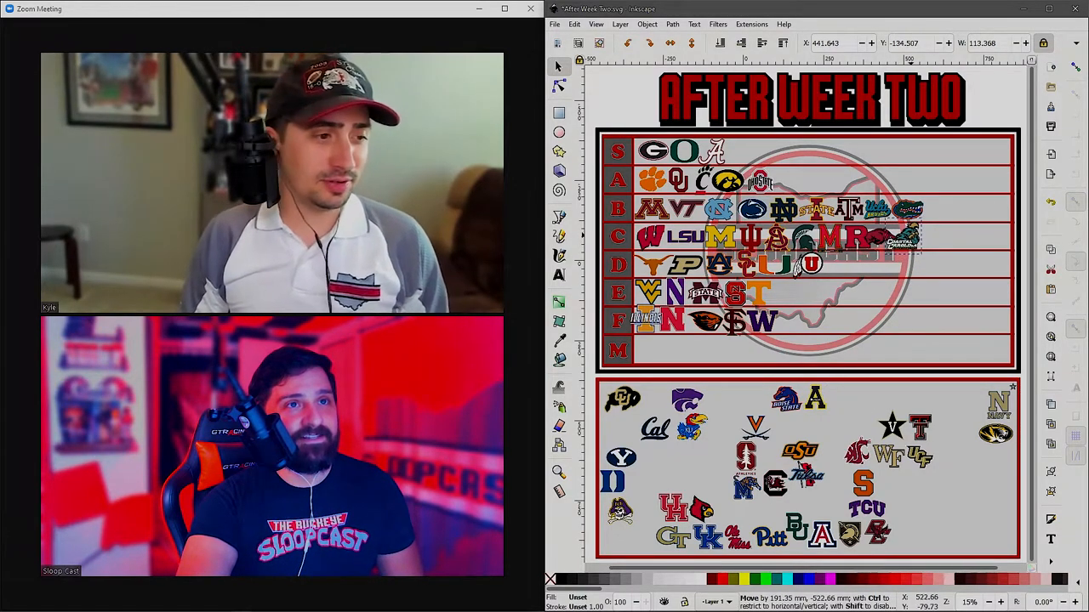
click(893, 240)
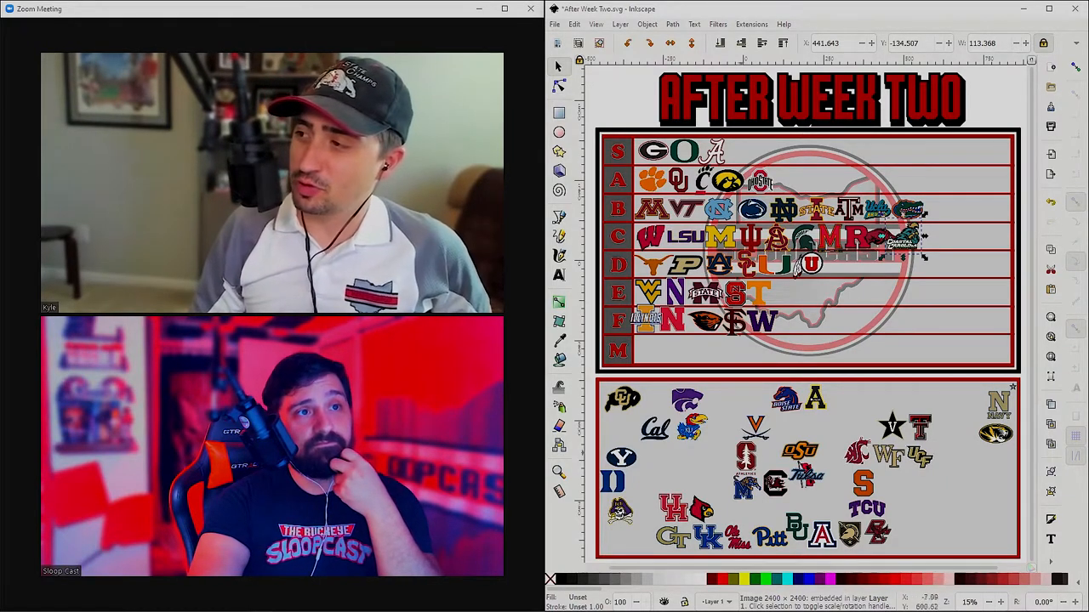
- Move the Stanford tree logo from the pool to the end of tier D, after Utah
click(745, 459)
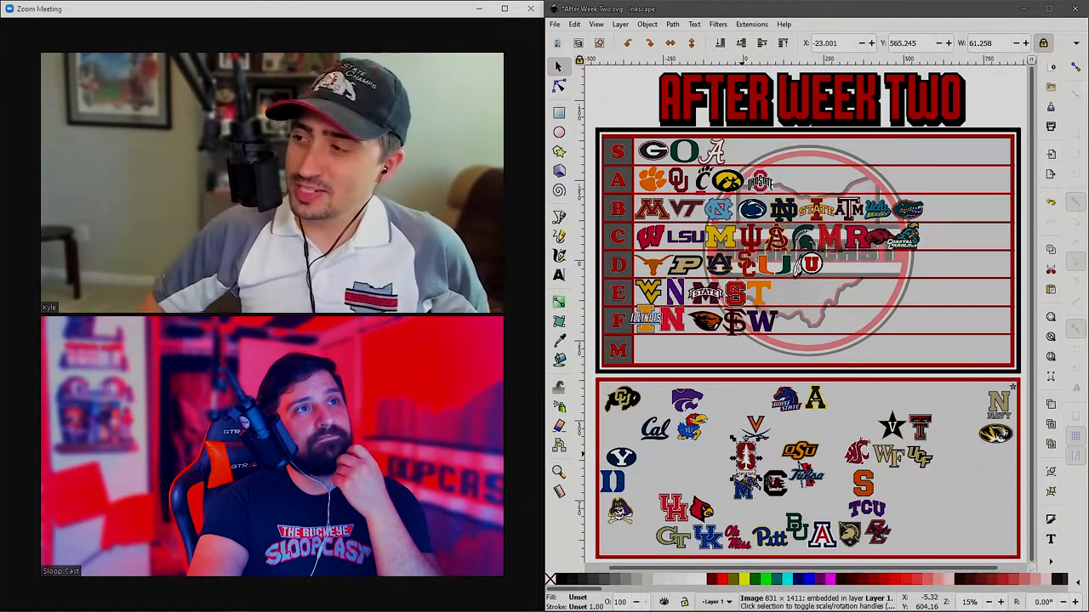
drag(719, 455, 719, 372)
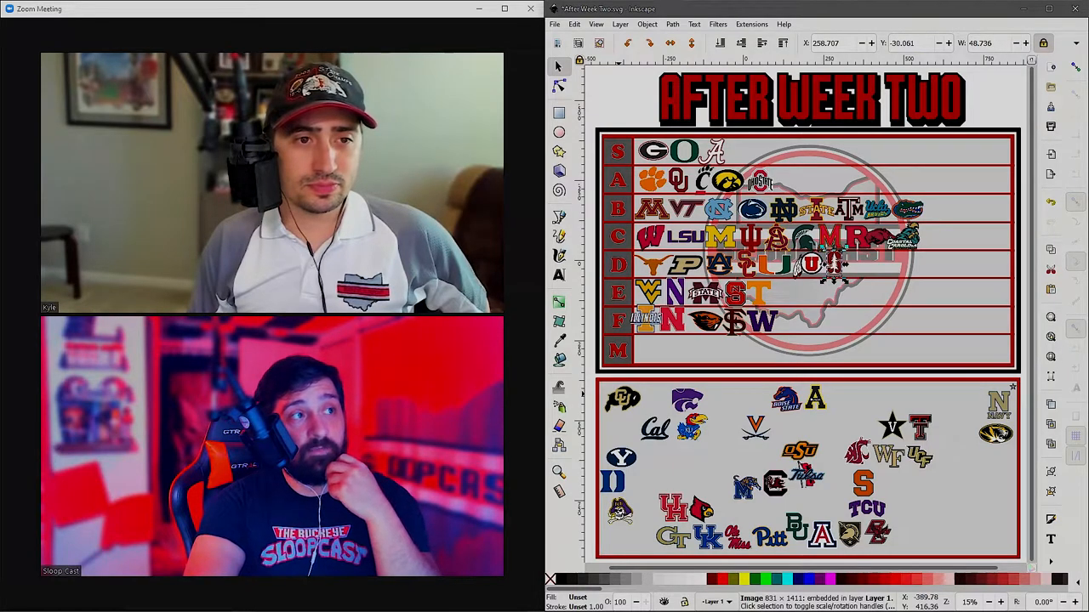
- Place the Colorado logo in tier E after Tennessee and BYU at the end of tier D
click(621, 400)
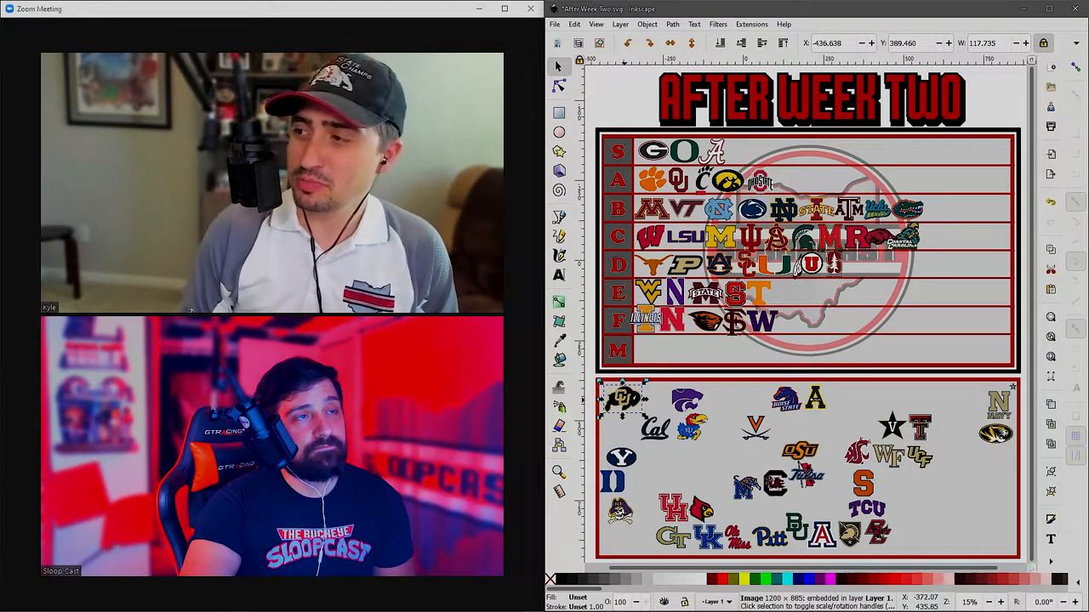
drag(624, 400, 659, 400)
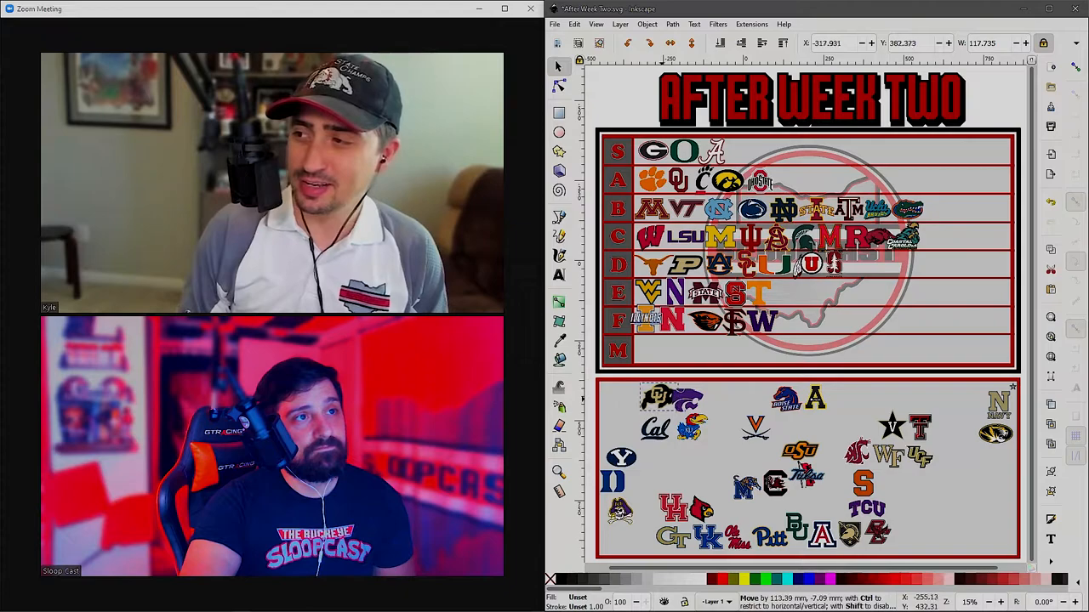
drag(660, 395, 787, 294)
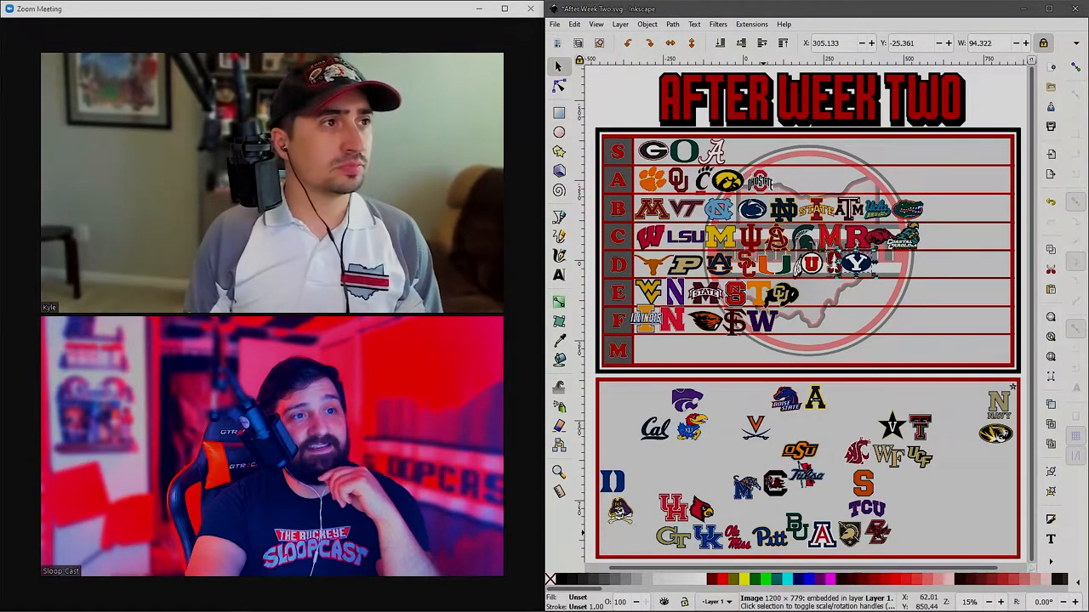
- Place the Pitt logo at the end of tier D, after BYU
click(808, 468)
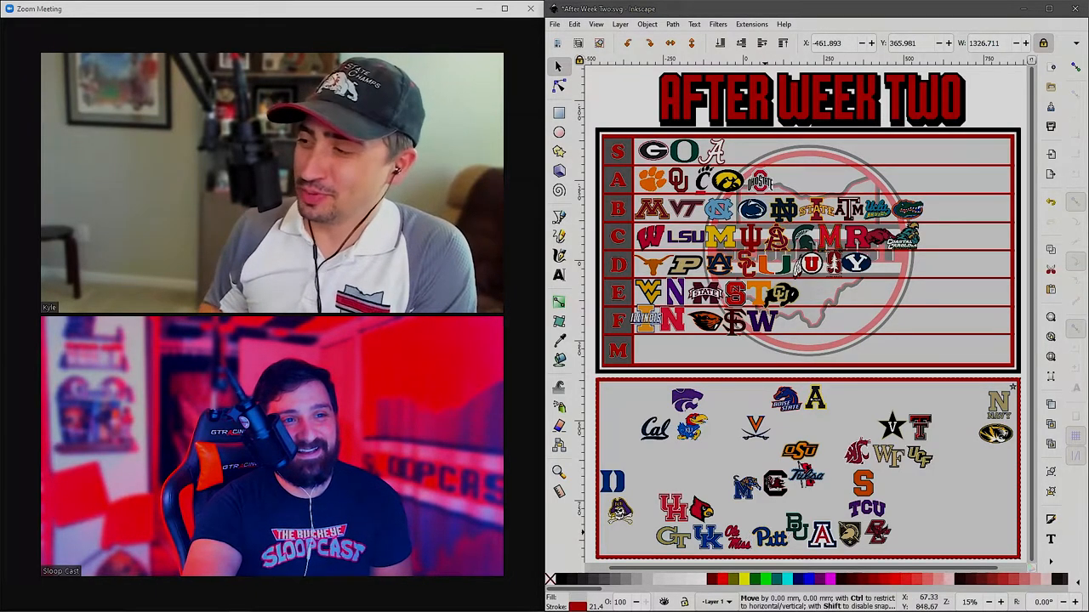
click(808, 468)
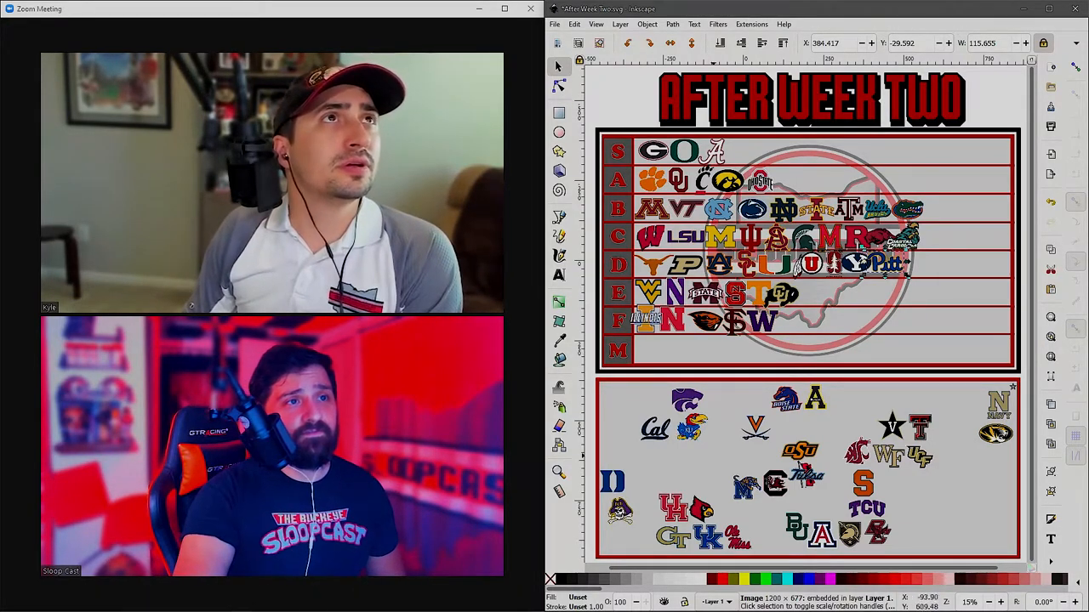
- Move Kansas to the end of tier F after Washington, and Ole Miss to the end of tier C
click(689, 425)
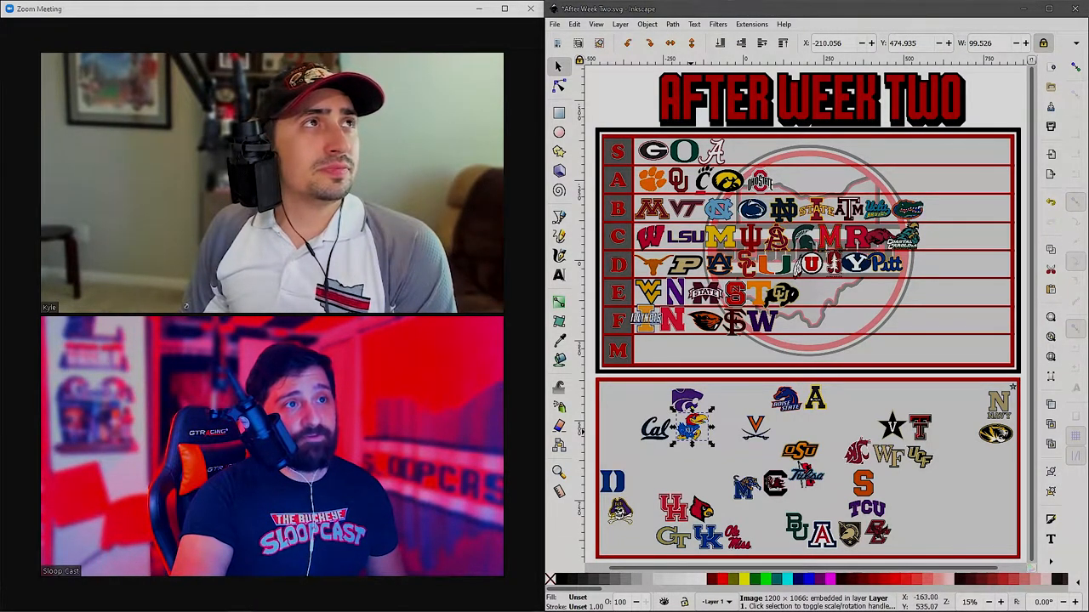
drag(689, 425, 787, 319)
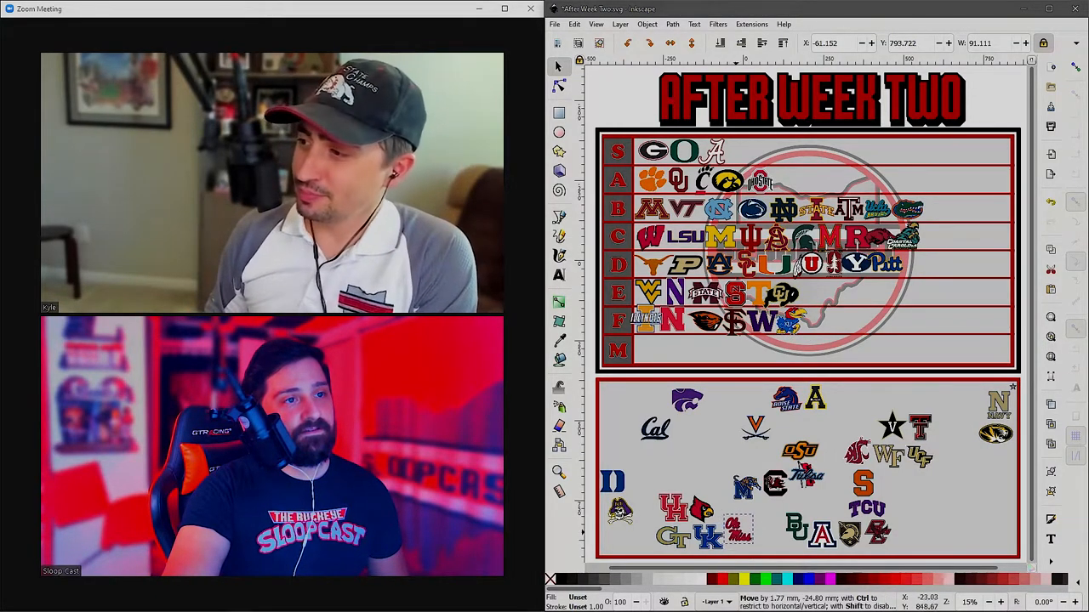
drag(738, 529, 935, 236)
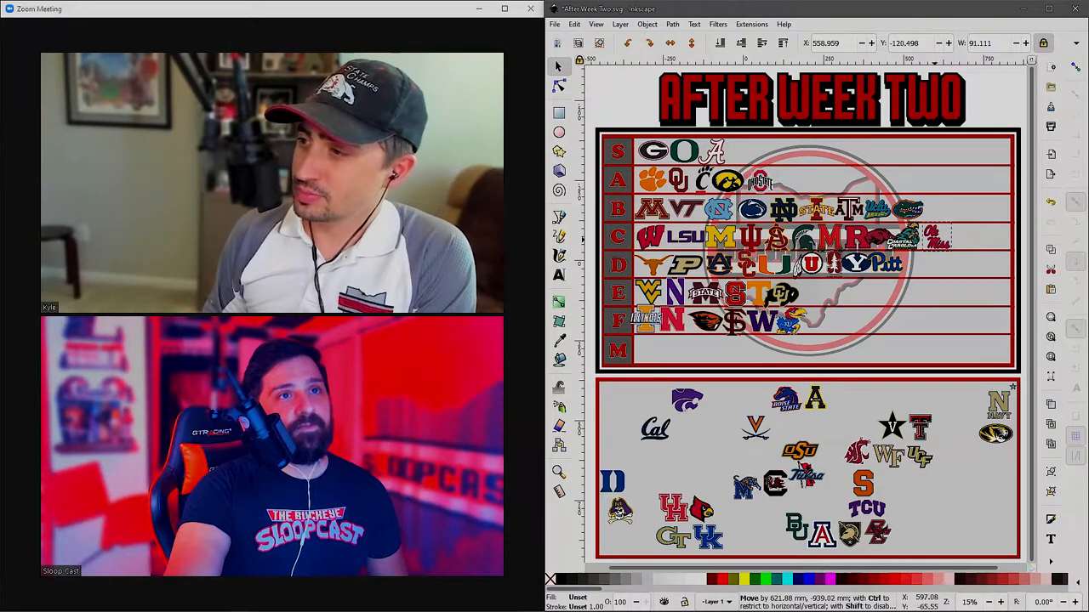
click(931, 237)
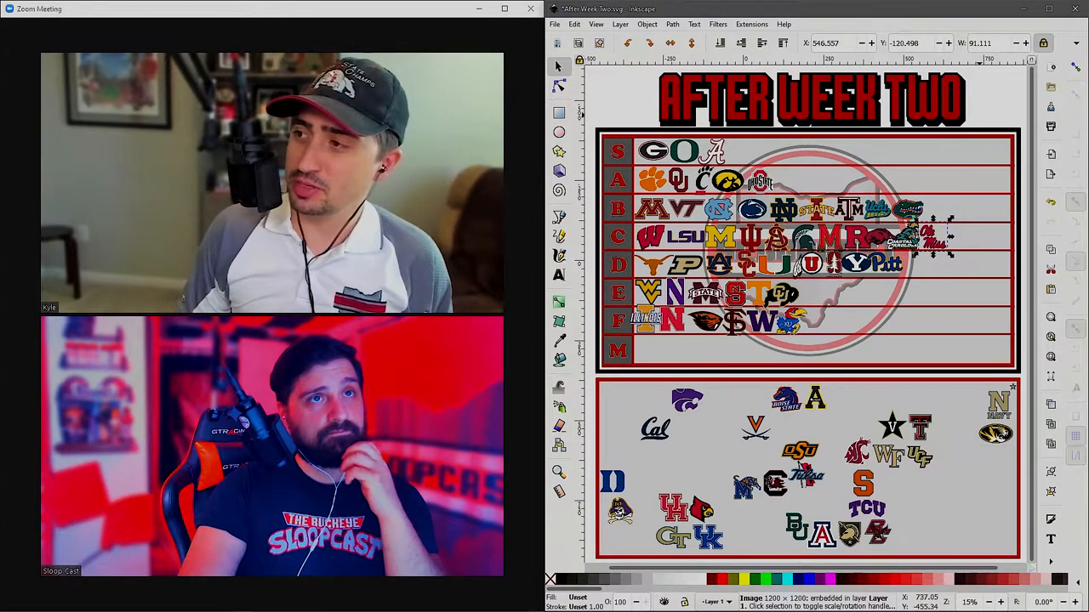
click(808, 96)
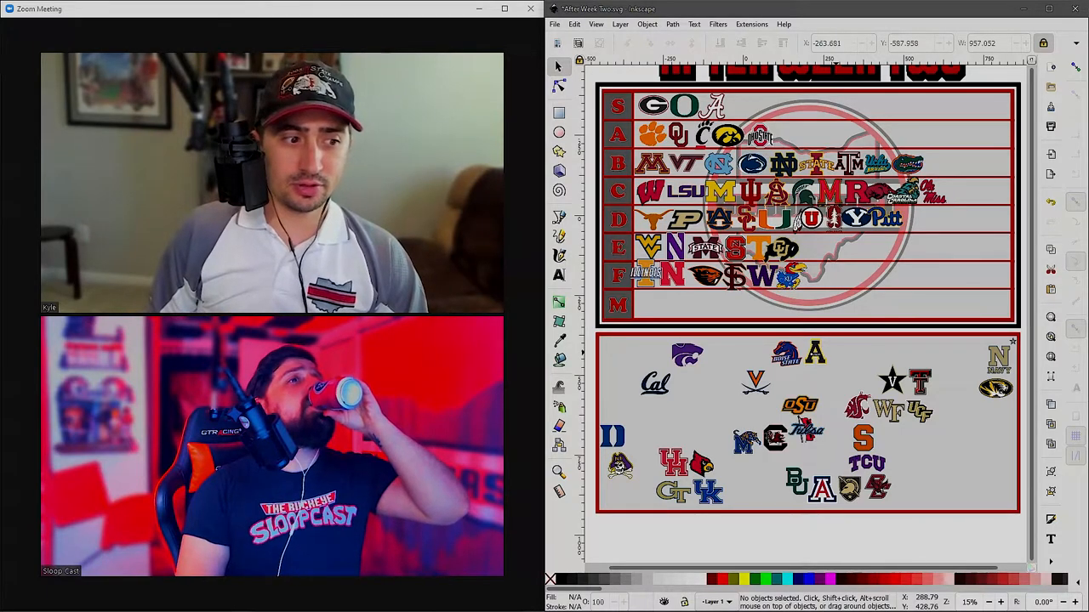
scroll(up, 3)
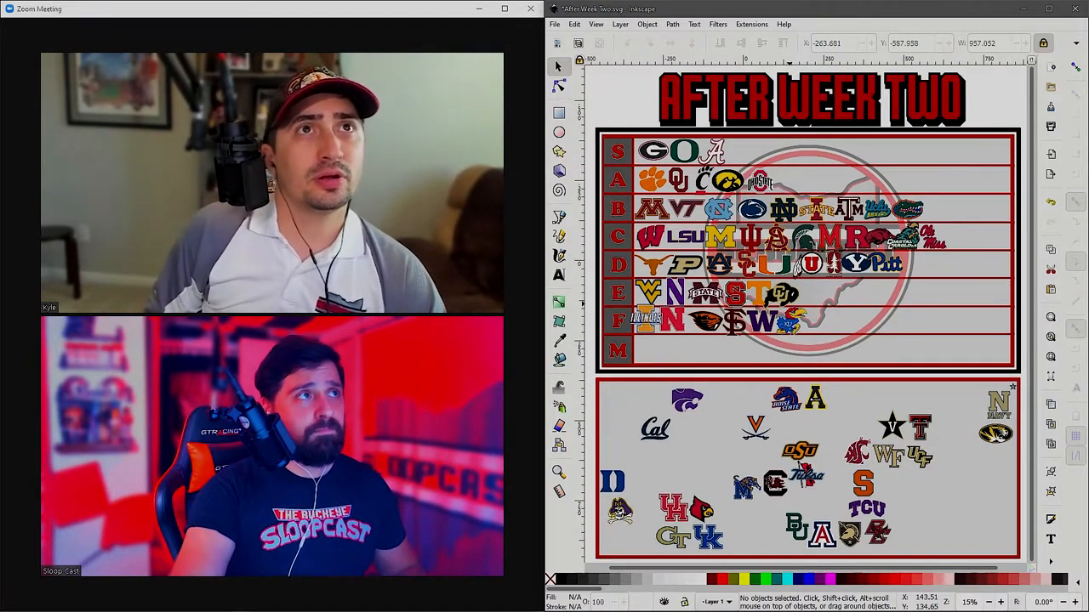